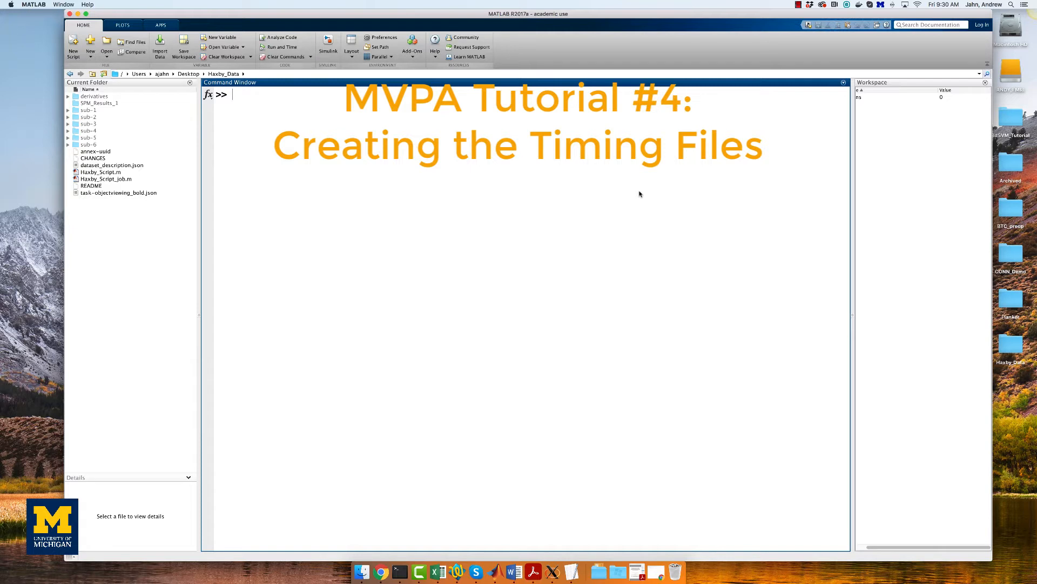
List Haxby_Data and sub-1/func, then open the run-01 events file in the editor
type("ls")
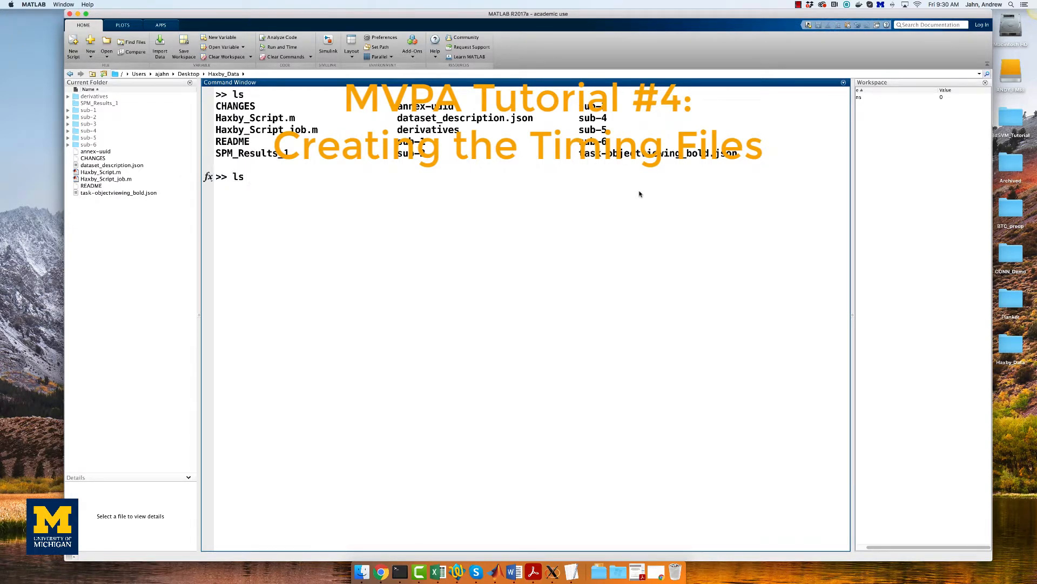
type("ls sub-1/func")
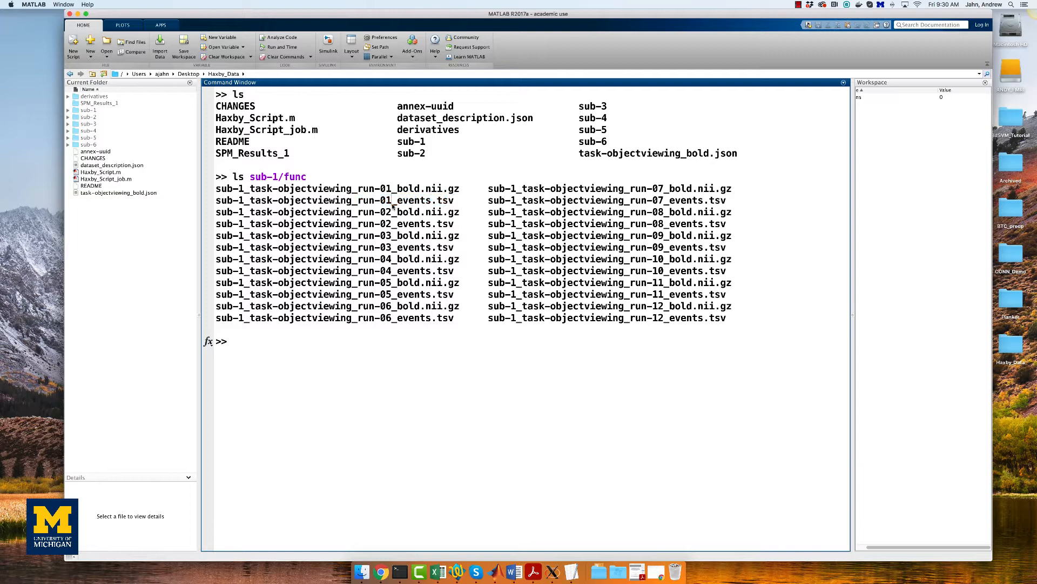
double_click(405, 222)
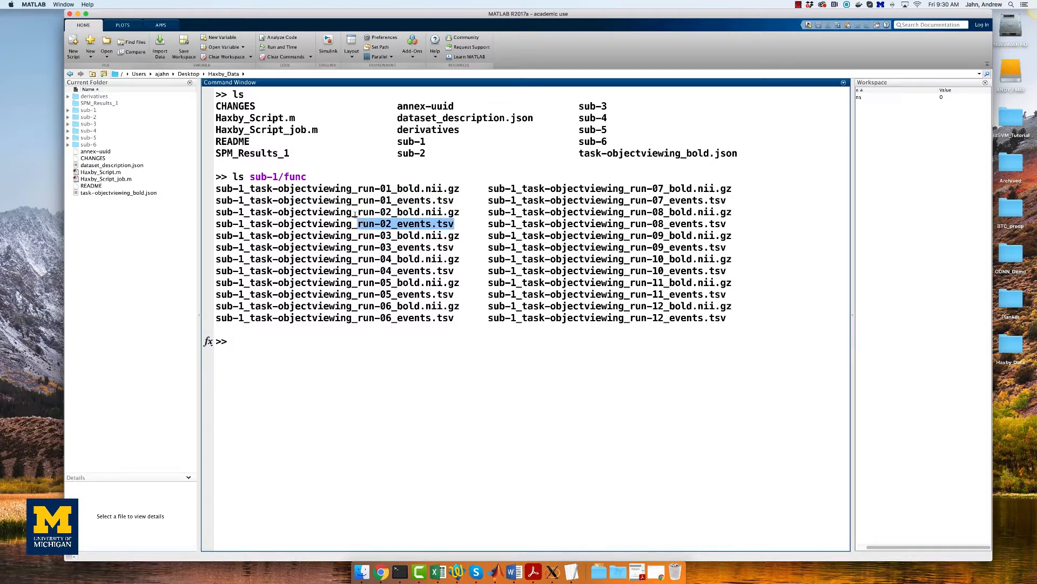
type("op")
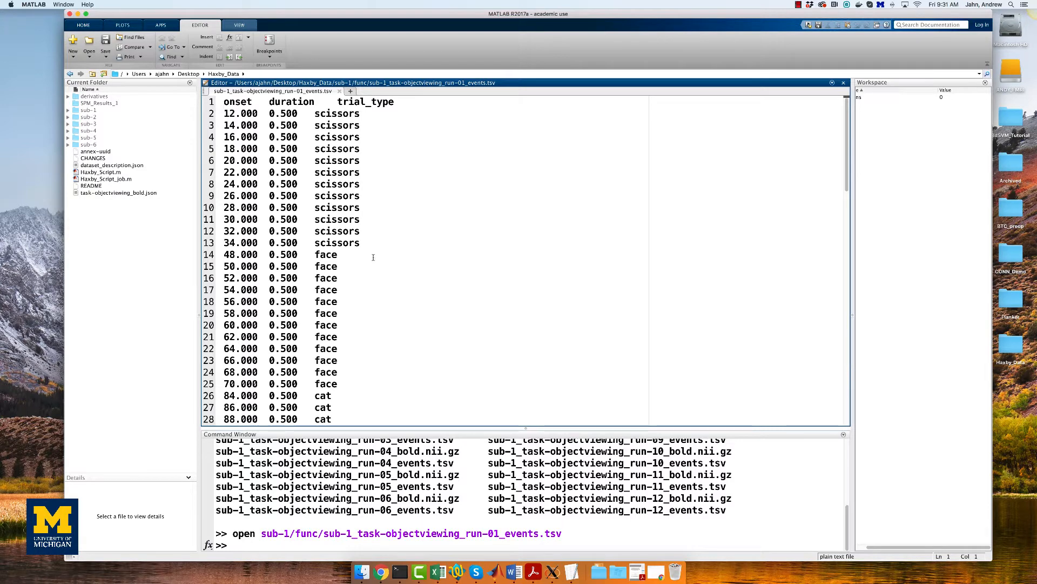
mouse_move(367, 176)
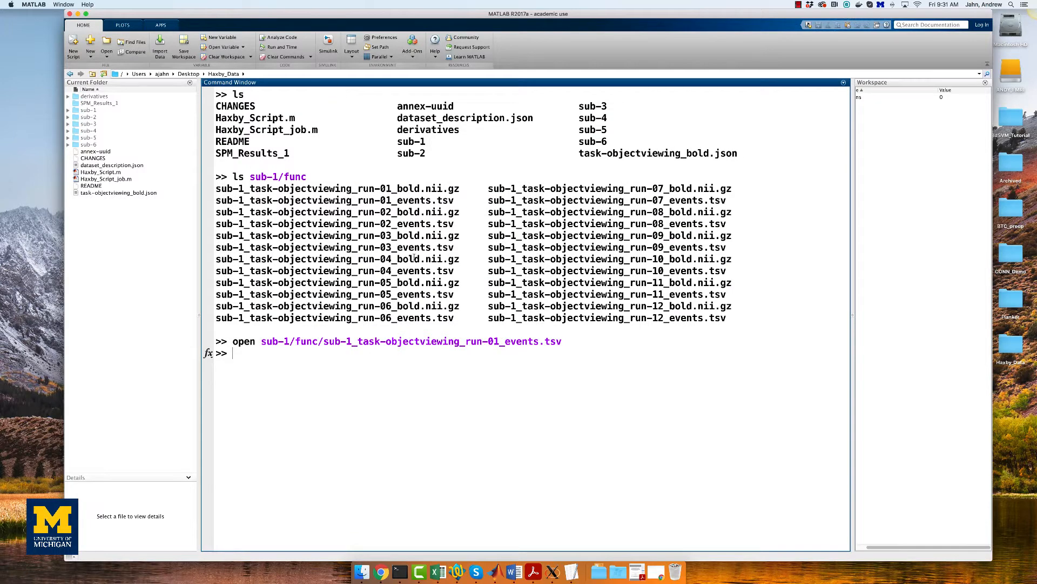
In Terminal cd into Haxby_Data and run the bash loop writing per-condition onset .txt files
left_click(400, 571)
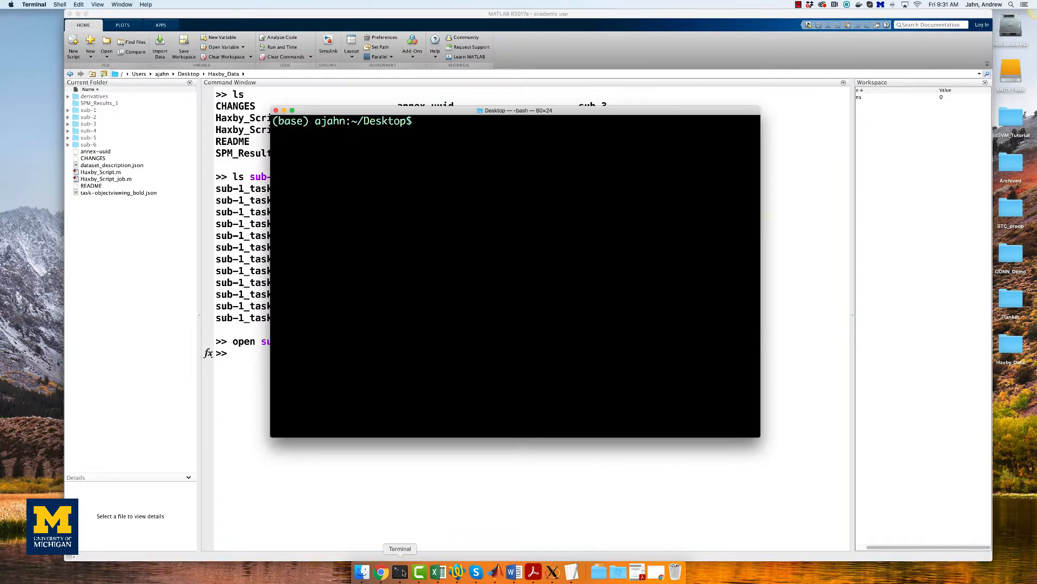
type("cd")
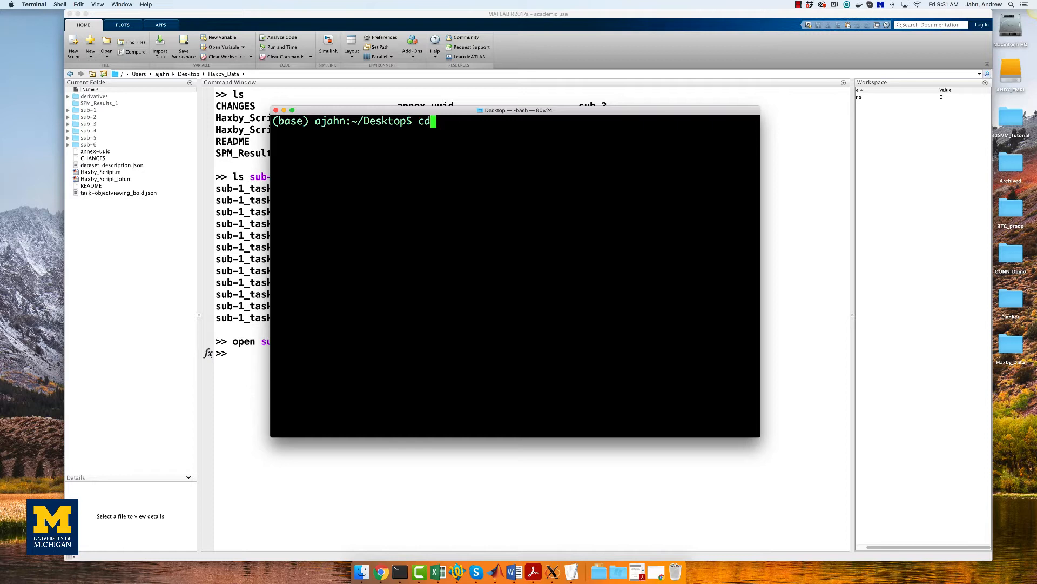
type("Haxby_Data/")
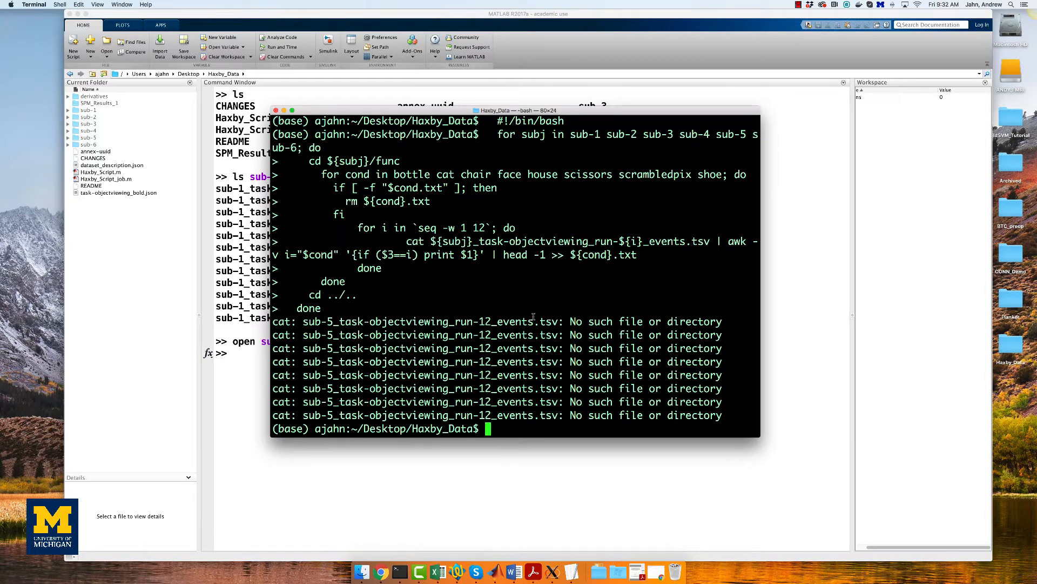
type("ls")
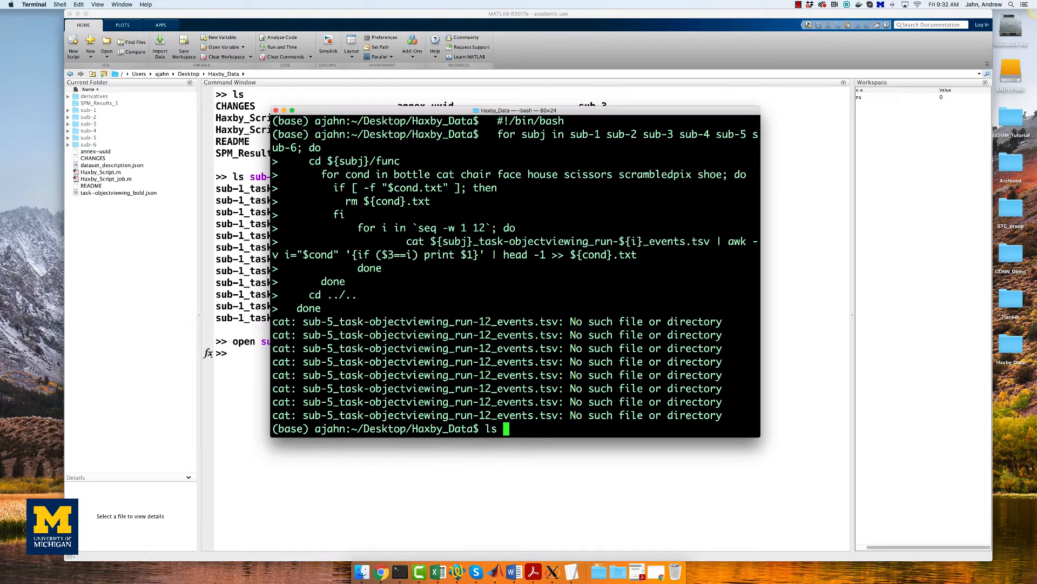
type("sub-1/fun")
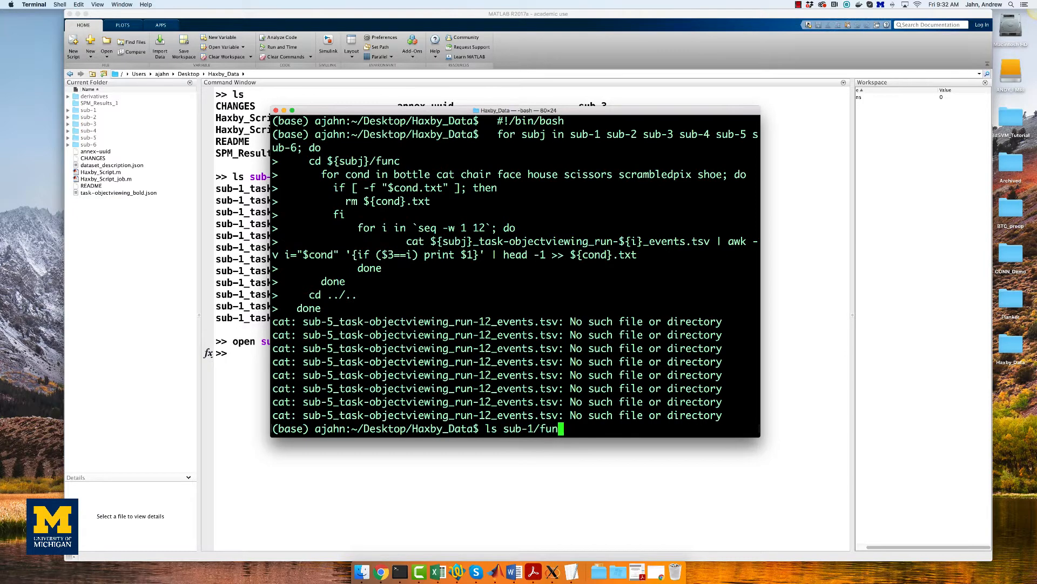
List sub-1/func showing the new condition files and cat bottle.txt for its onsets
key("Return")
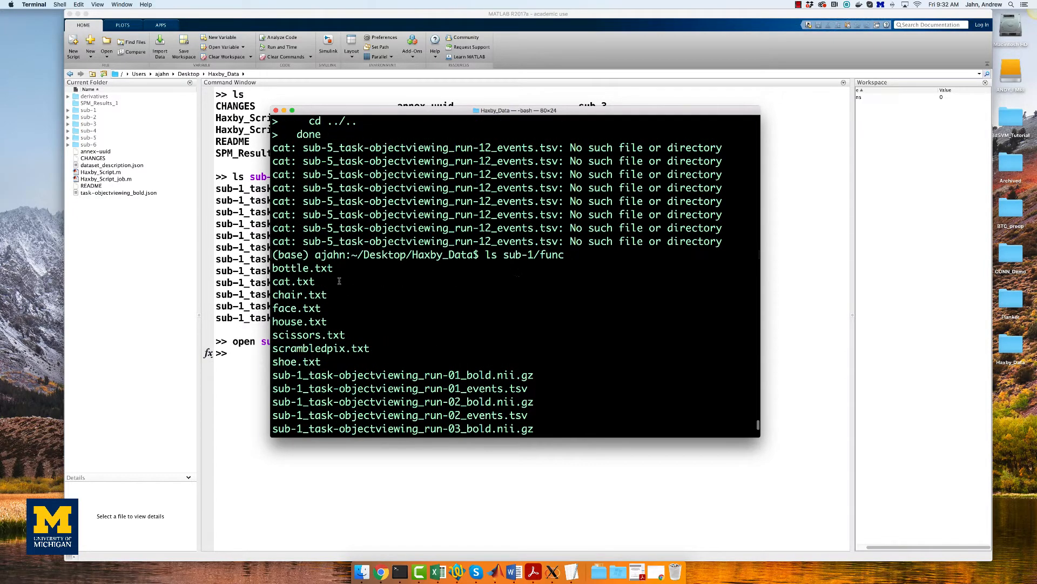
left_click_drag(272, 268, 321, 361)
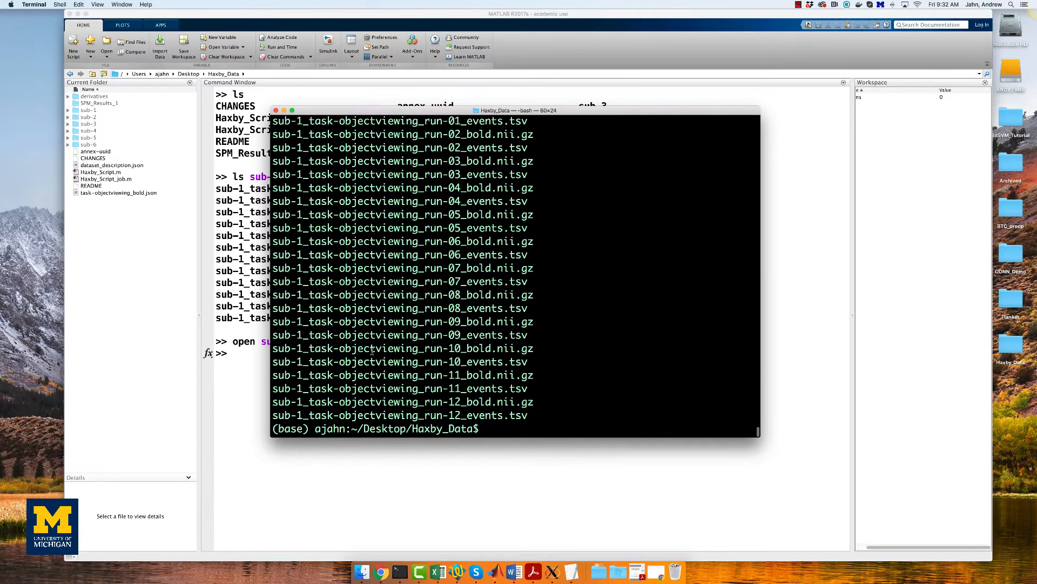
type("cat sub-1/func/bottle.txt")
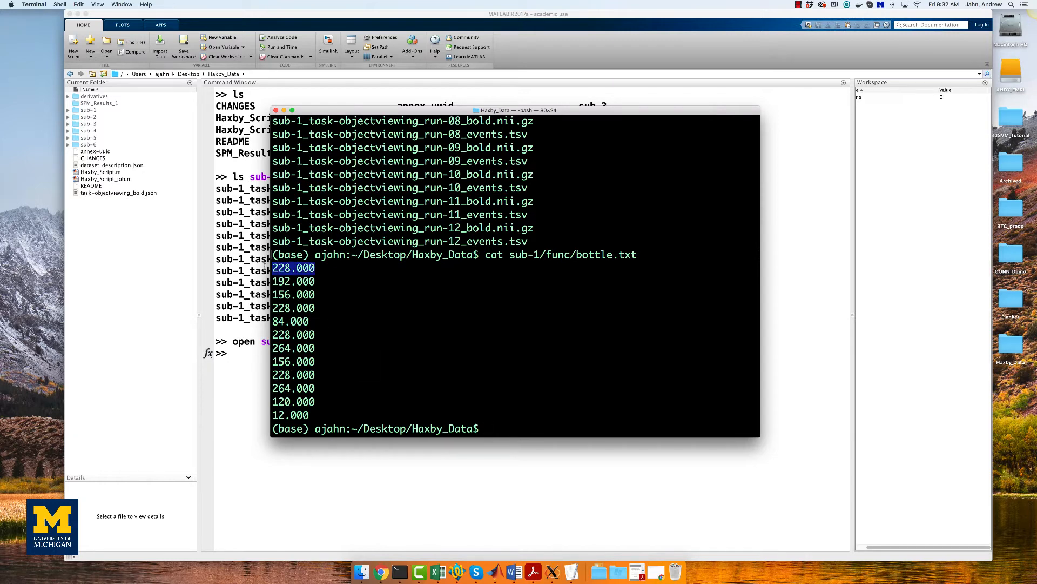
mouse_move(382, 284)
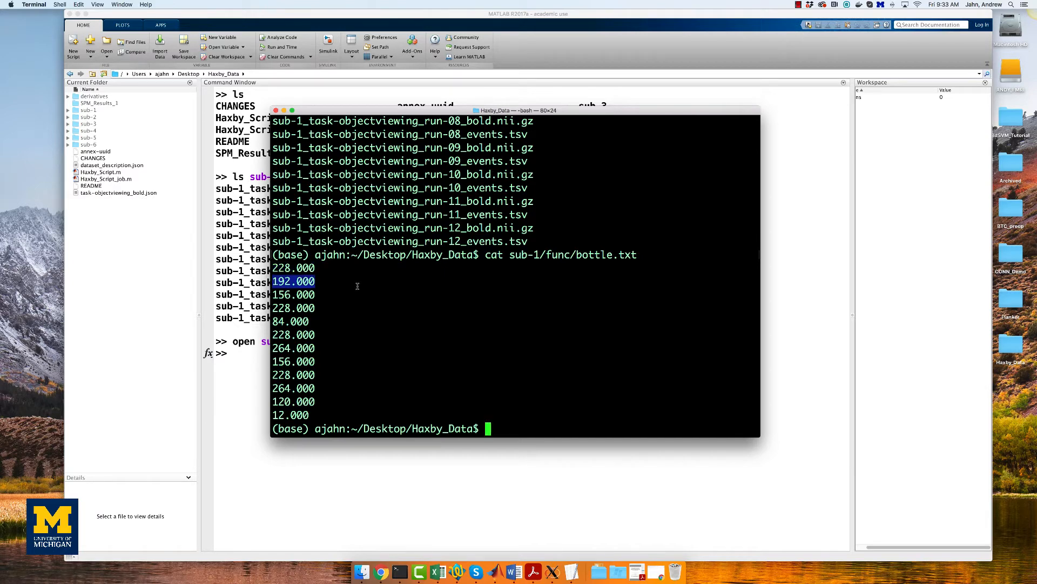
mouse_move(374, 292)
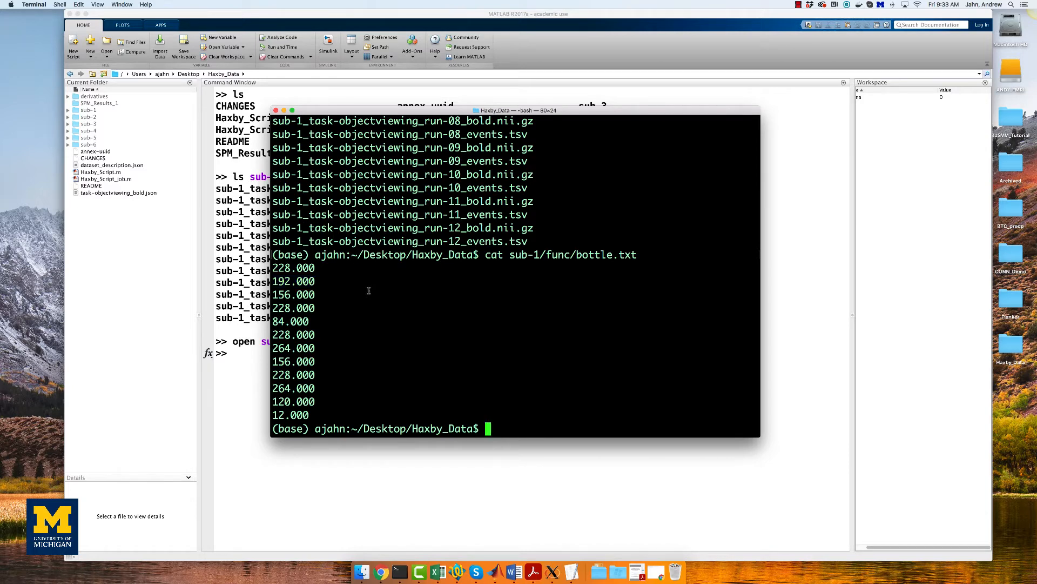
mouse_move(369, 290)
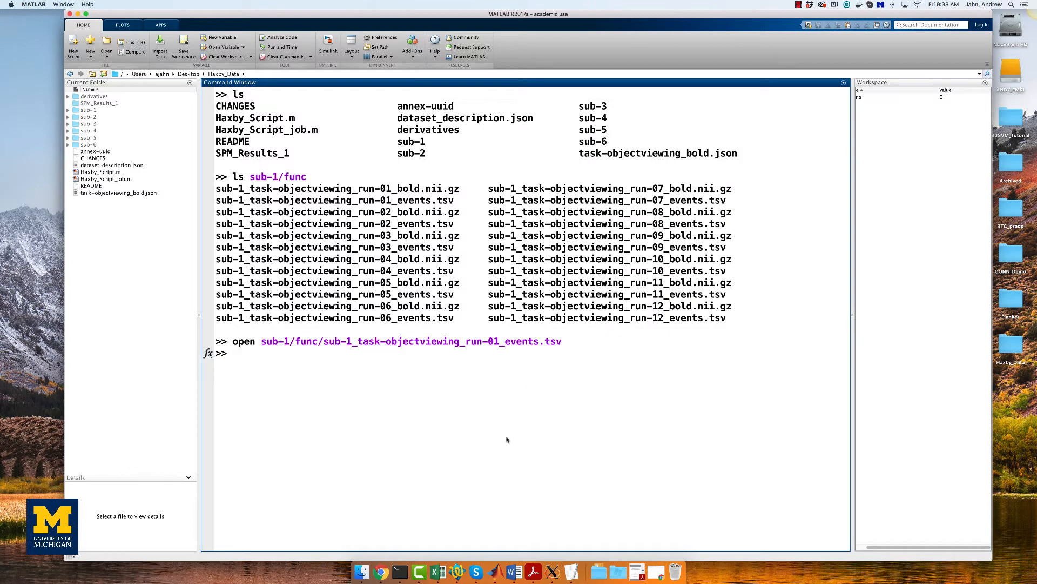
mouse_move(297, 110)
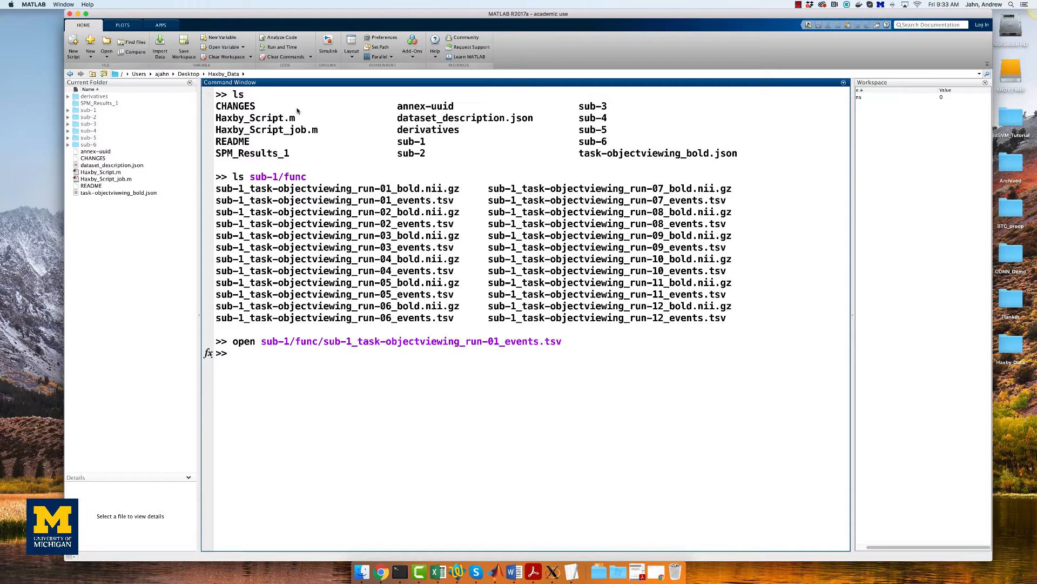
mouse_move(317, 130)
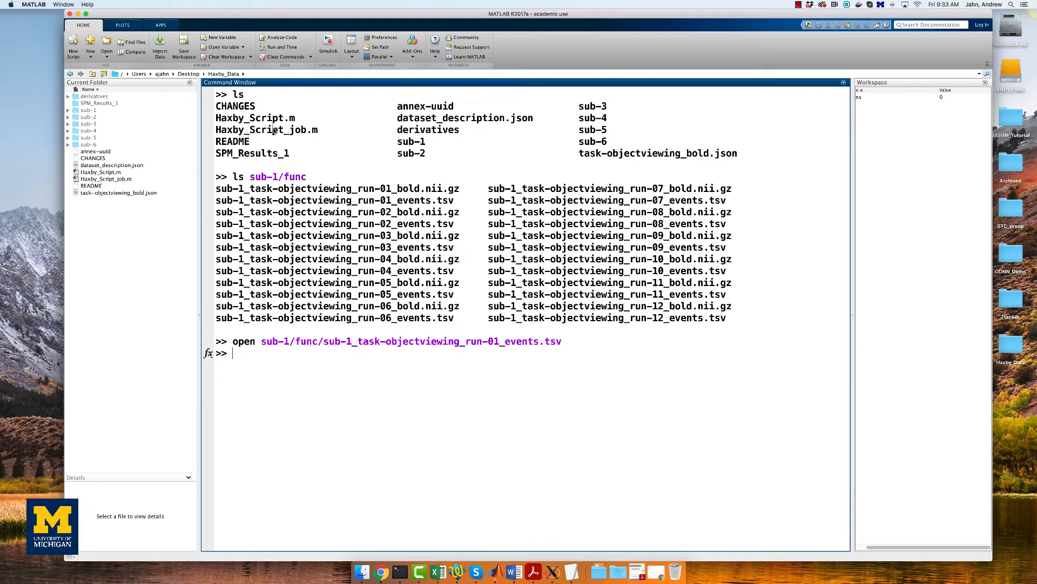
Open Haxby_Script_job.m in the MATLAB editor from the Command Window
type("open")
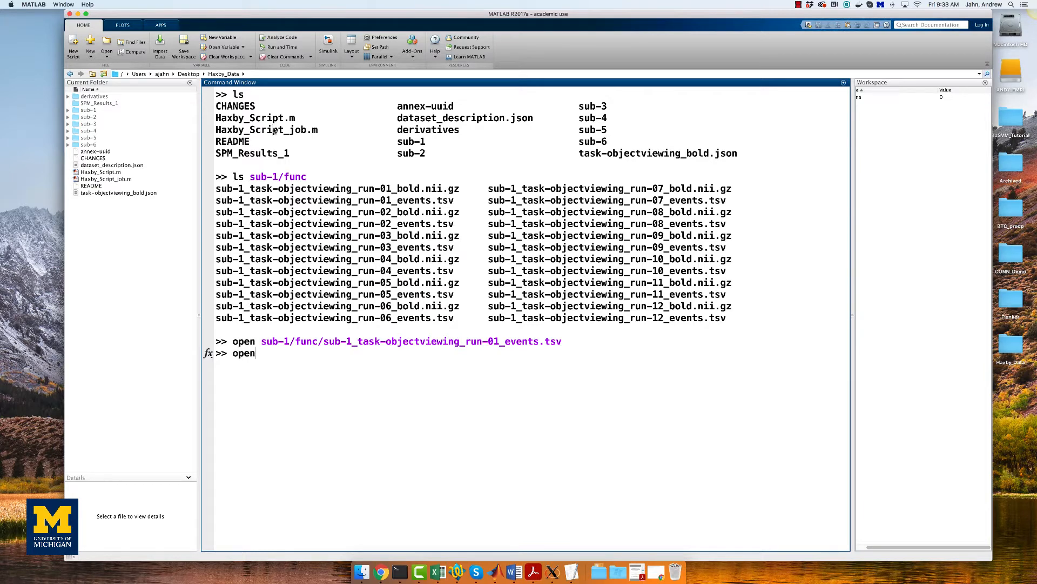
type("Haxby_Script_job.m")
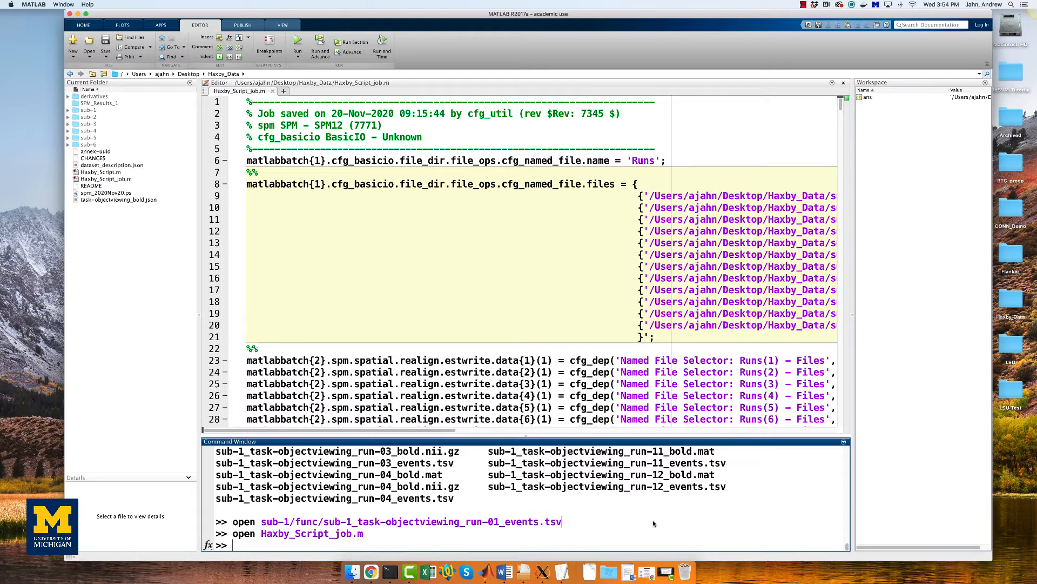
Gunzip sub-1's bold runs in sub-1/func, then cd back up to Haxby_Data
type("cd sub-1/func")
type("gunzip")
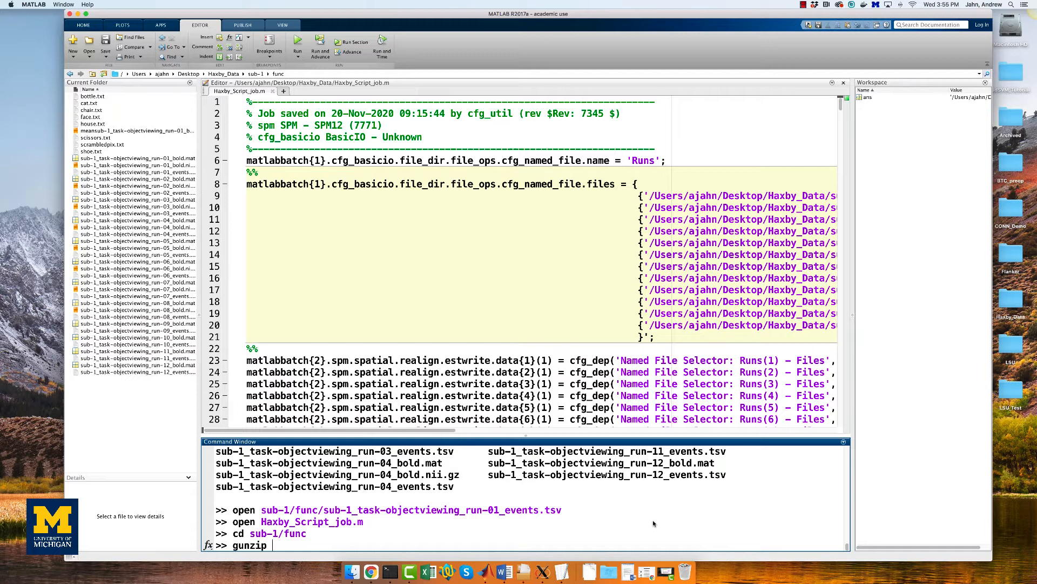
key("Enter")
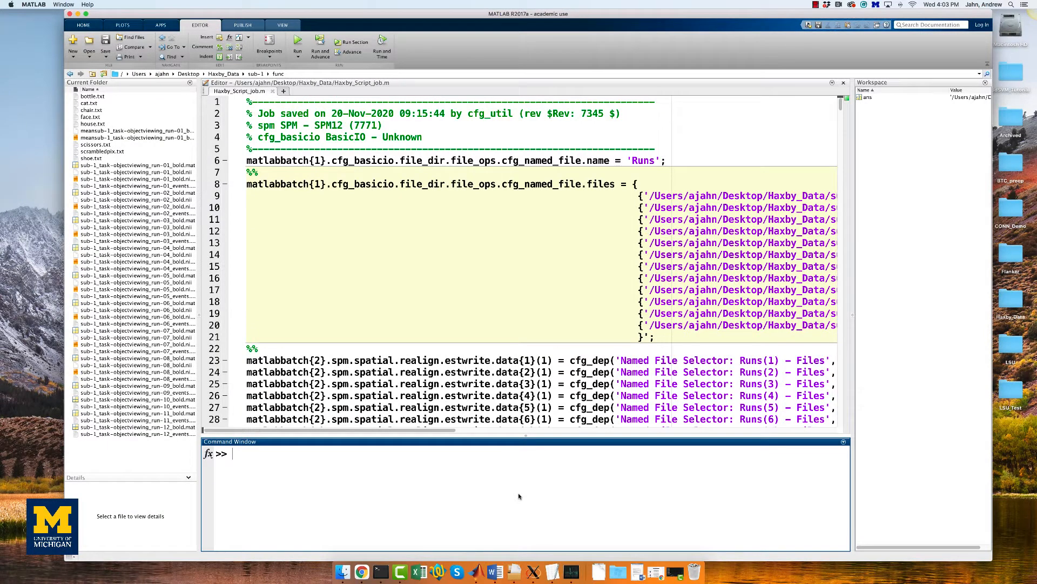
type("cd ../..")
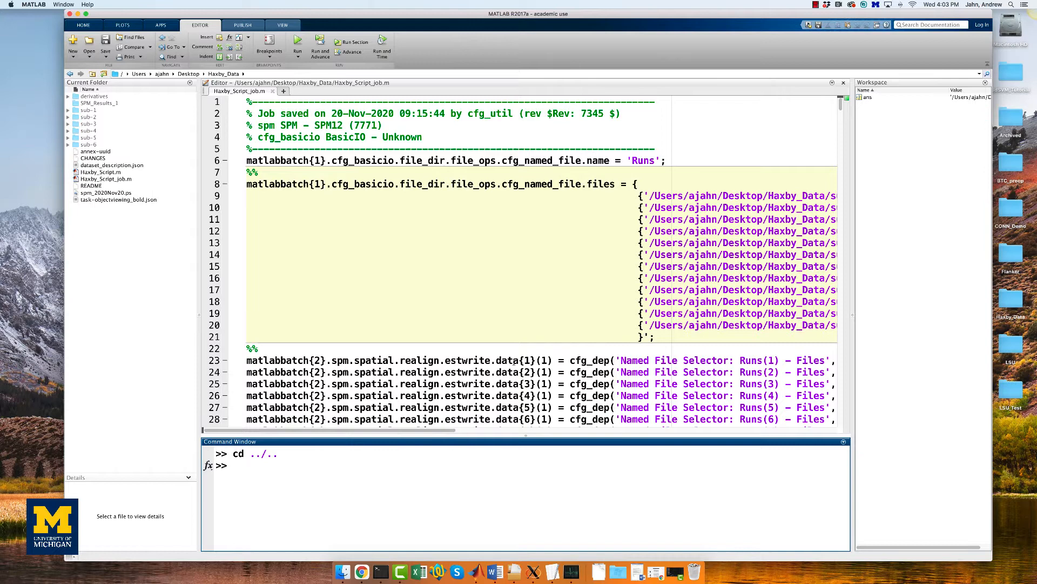
left_click(720, 290)
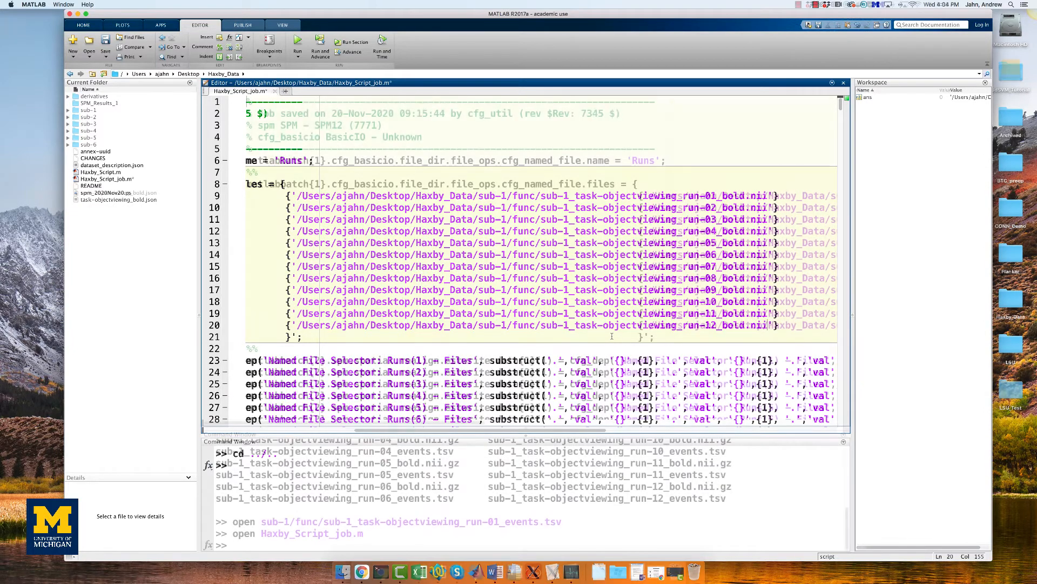
Add load('sub-1/func/<condition>.txt') lines above the fmri_spec section of the script
scroll("down", 3)
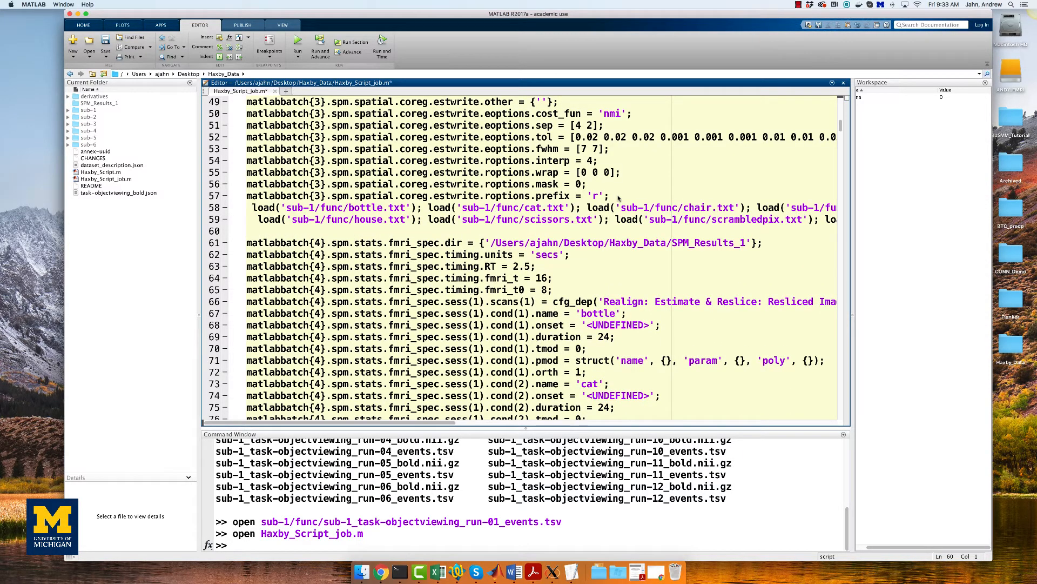
scroll("right", 3)
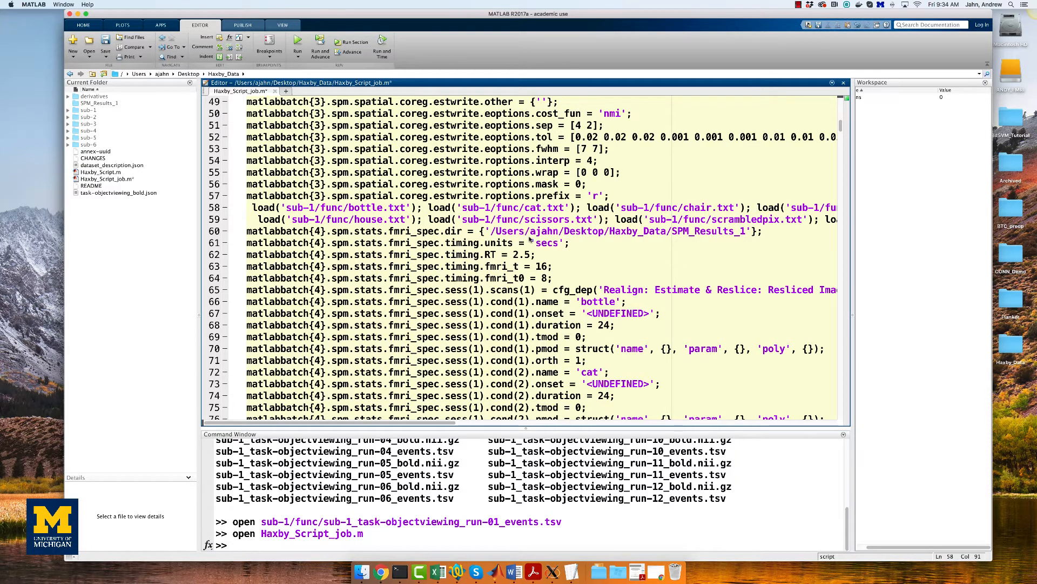
Replace the undefined session 1 bottle onset with bottle(1,:)
double_click(617, 313)
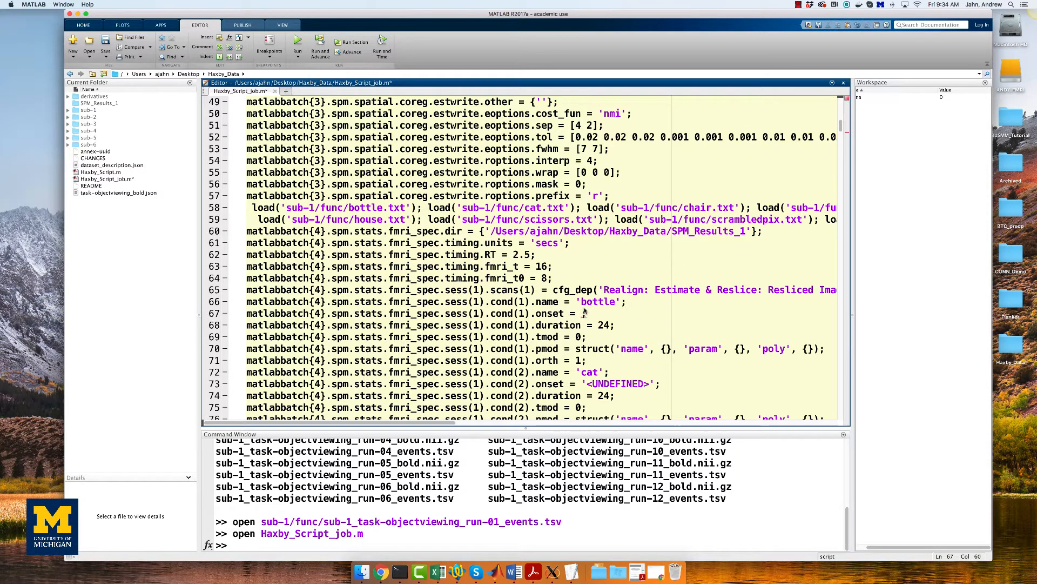
type("bottle(1)")
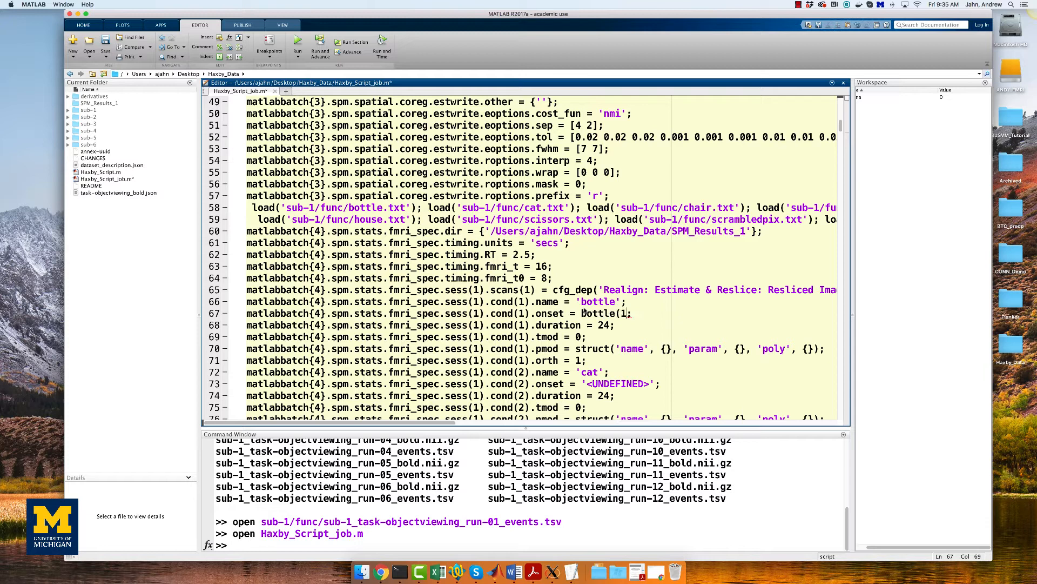
type(",:")
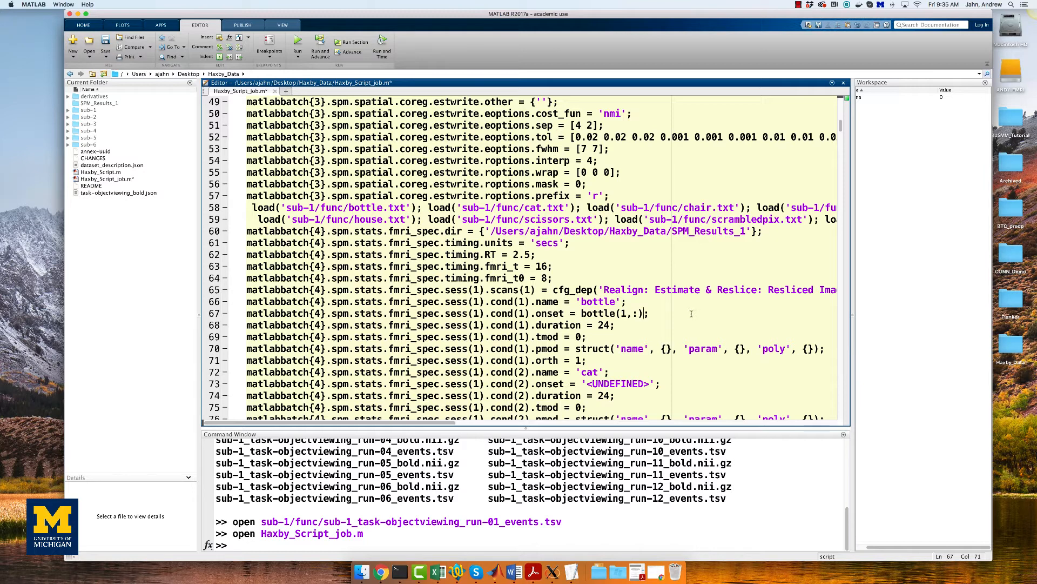
scroll("down", 3)
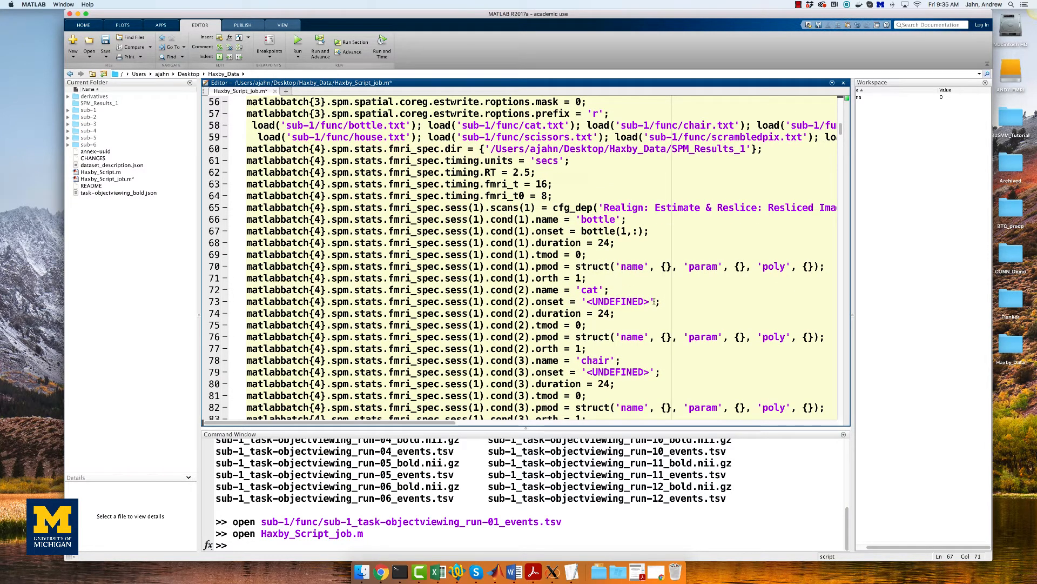
Set session 1 onsets to cat(1,:), chair(1,:), face(1,:), house(1,:), scissors(1,:), scrambledpix(1,:), shoe(1,:)
double_click(616, 301)
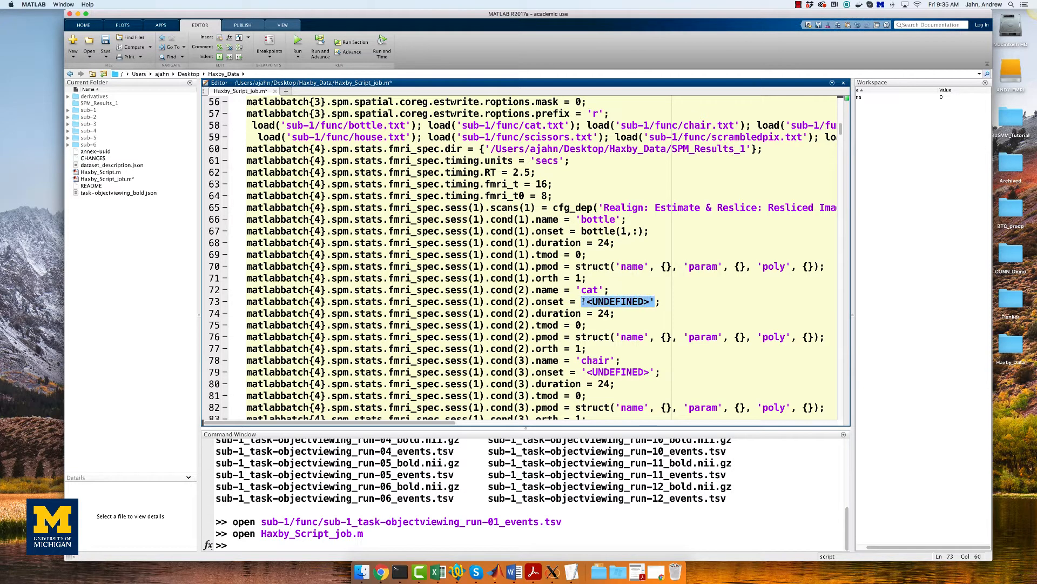
type("cat(1,:)")
left_click(541, 371)
type("chair(1,:")
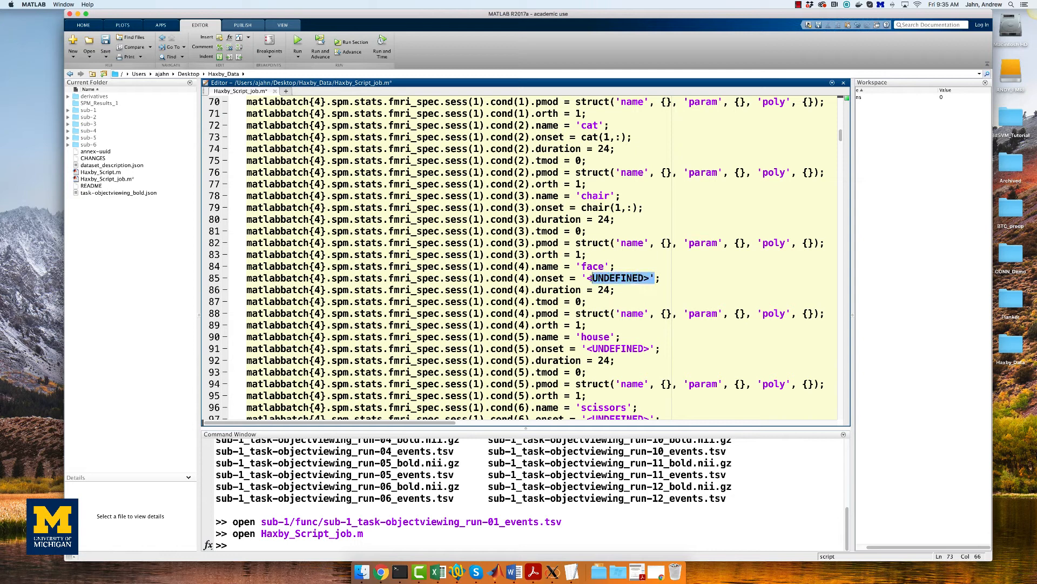
type("face(1,:")
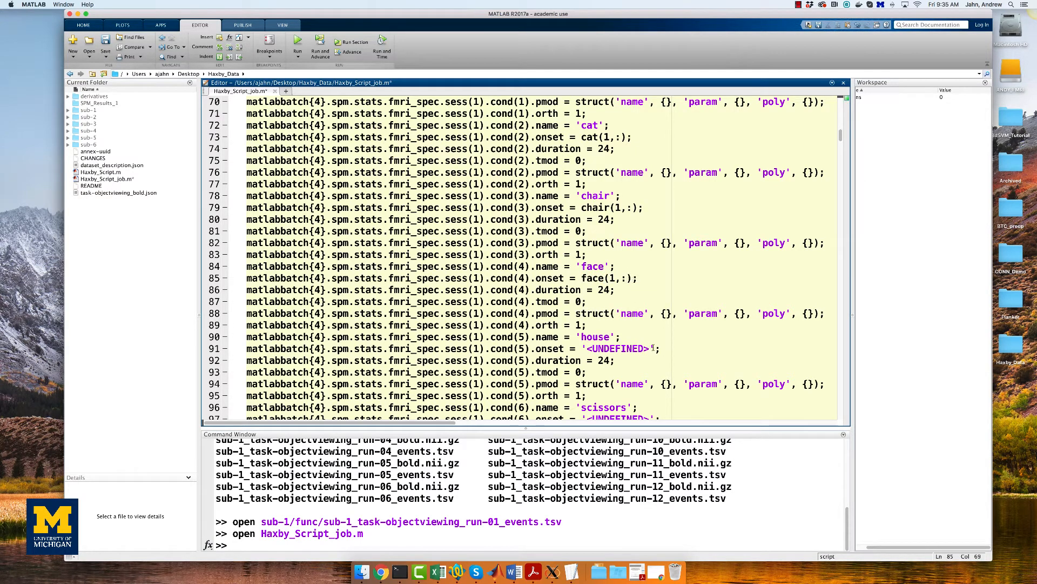
type("house(1,:")
left_click(454, 417)
type("scissors(1,:")
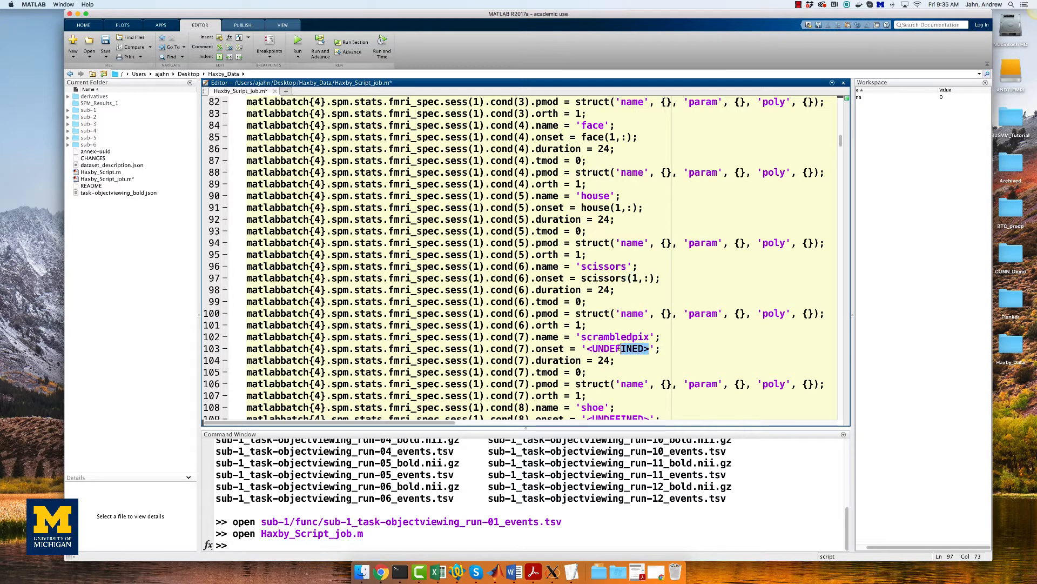
type("s")
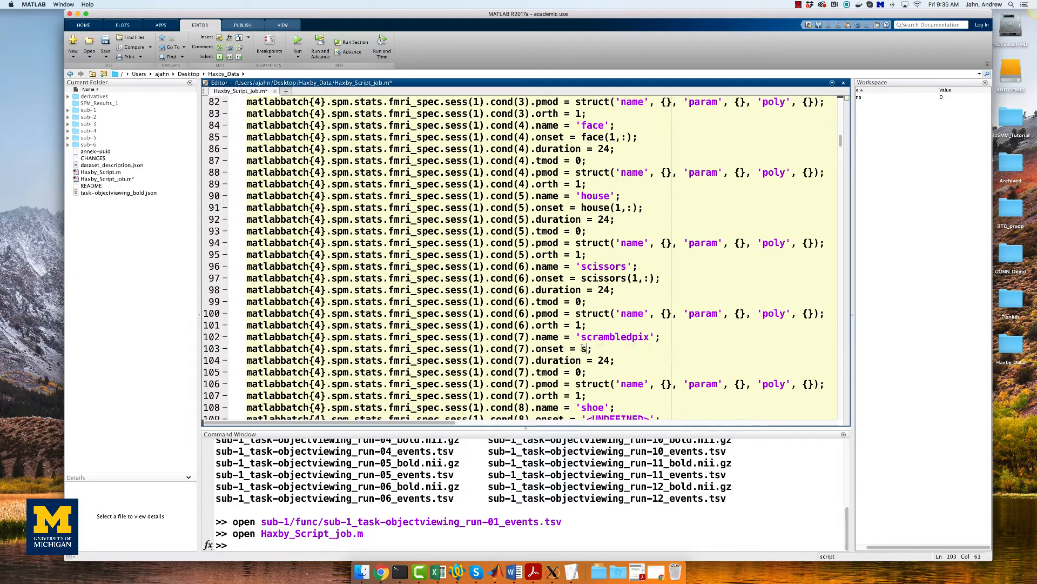
type("scrambledpix(1,:)")
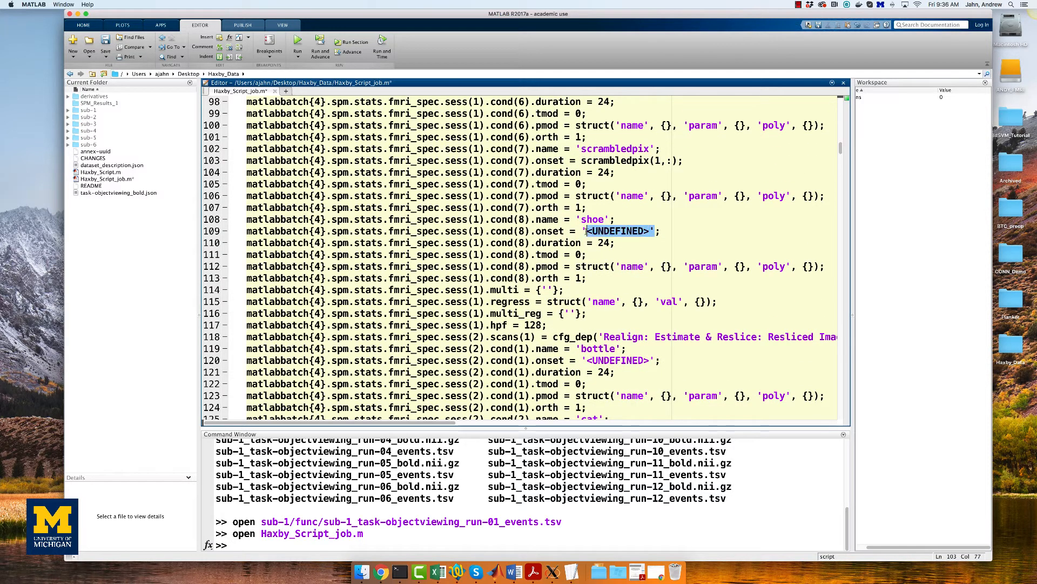
type("shoe(1,:)")
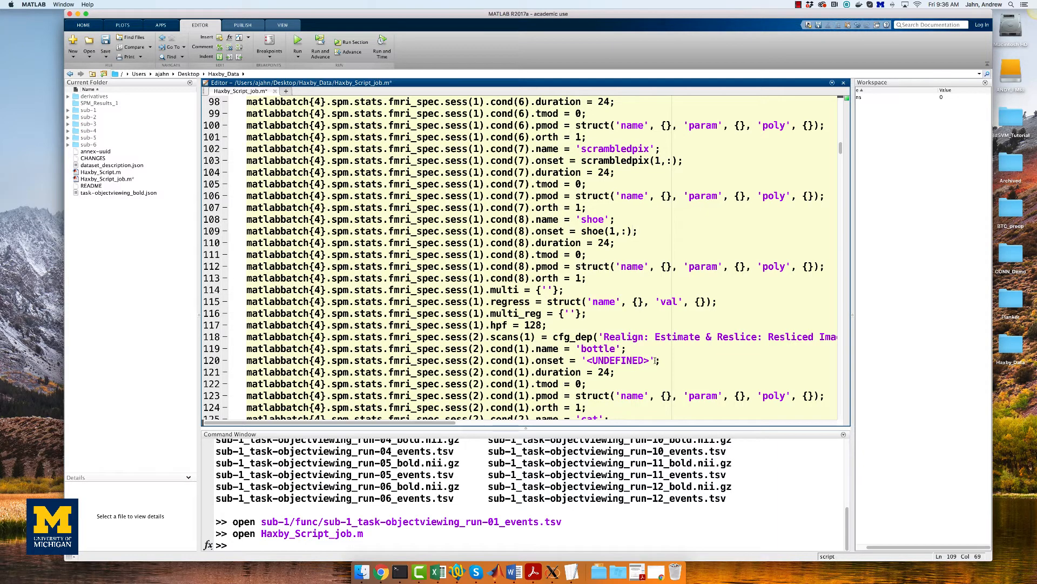
type("bot")
left_click(526, 544)
type("Hax")
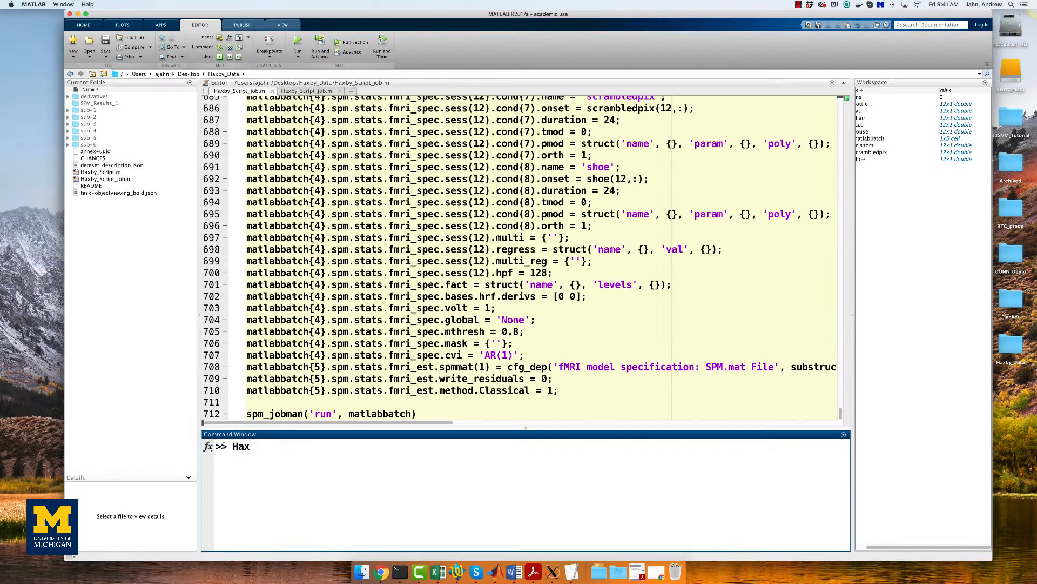
Run Haxby_Script_job with sessions 2–12 onsets and spm_jobman('run', matlabbatch) added
key("Return")
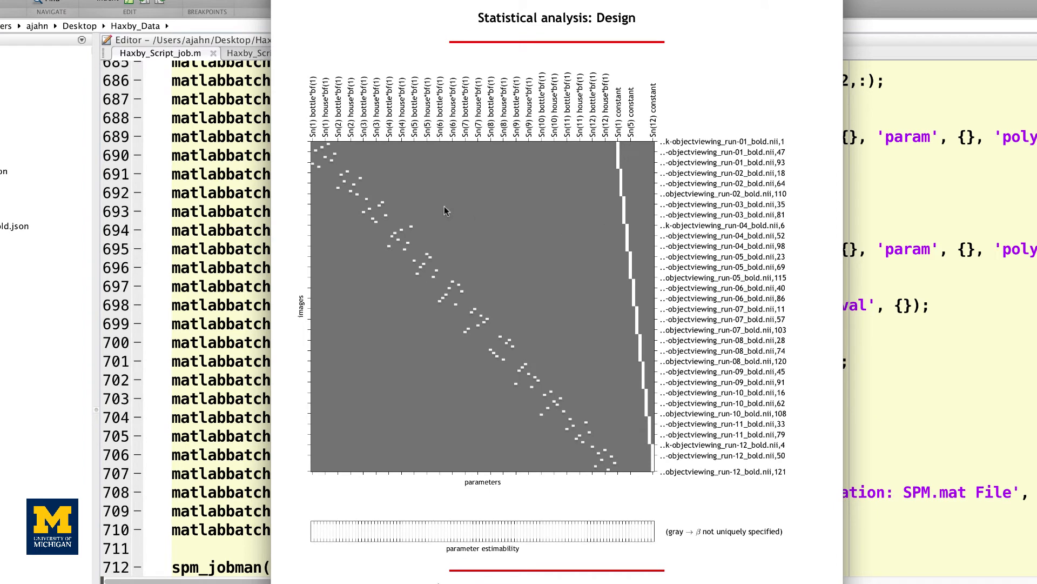
Select the session 1 bottle regressor column in SPM's design matrix to inspect it
left_click(322, 160)
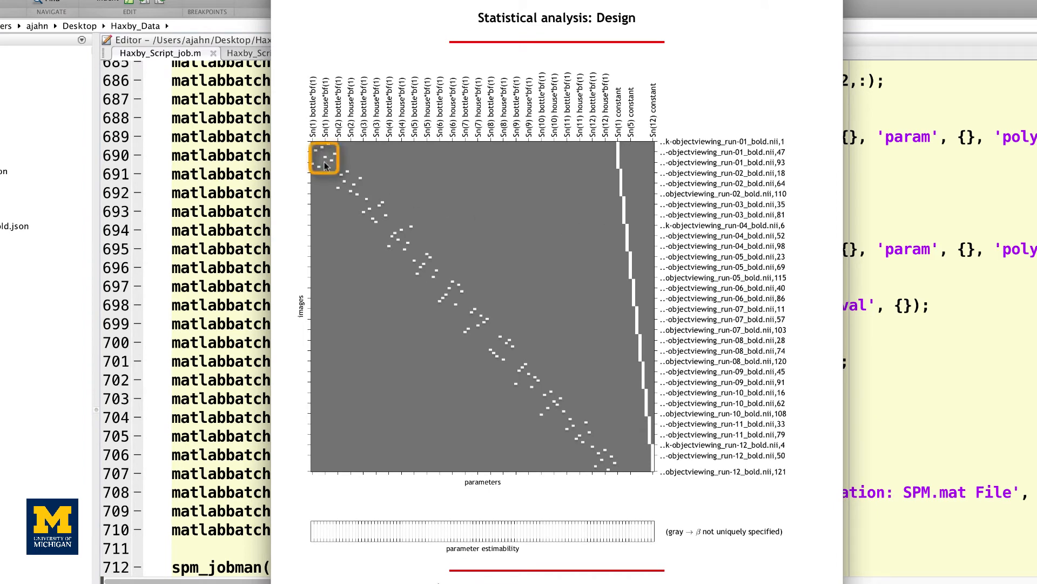
mouse_move(324, 166)
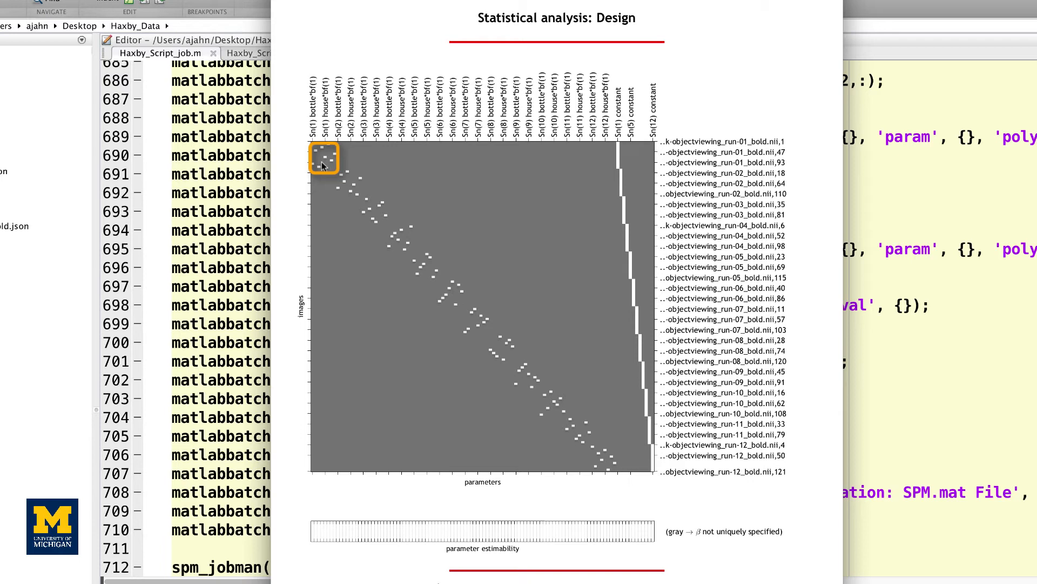